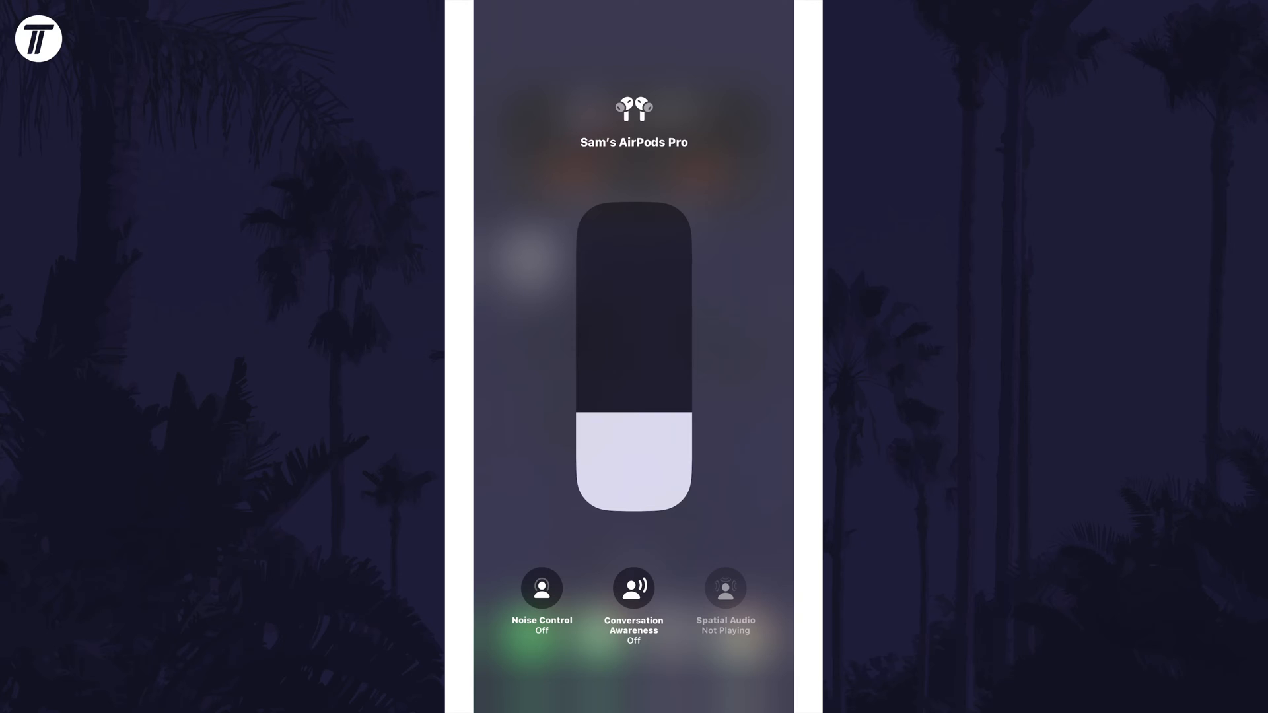
Step: Switch the AirPods Pro to Noise Cancellation from the Control Center audio card, then return home
{"action": "left_click", "coordinate": [541, 586]}
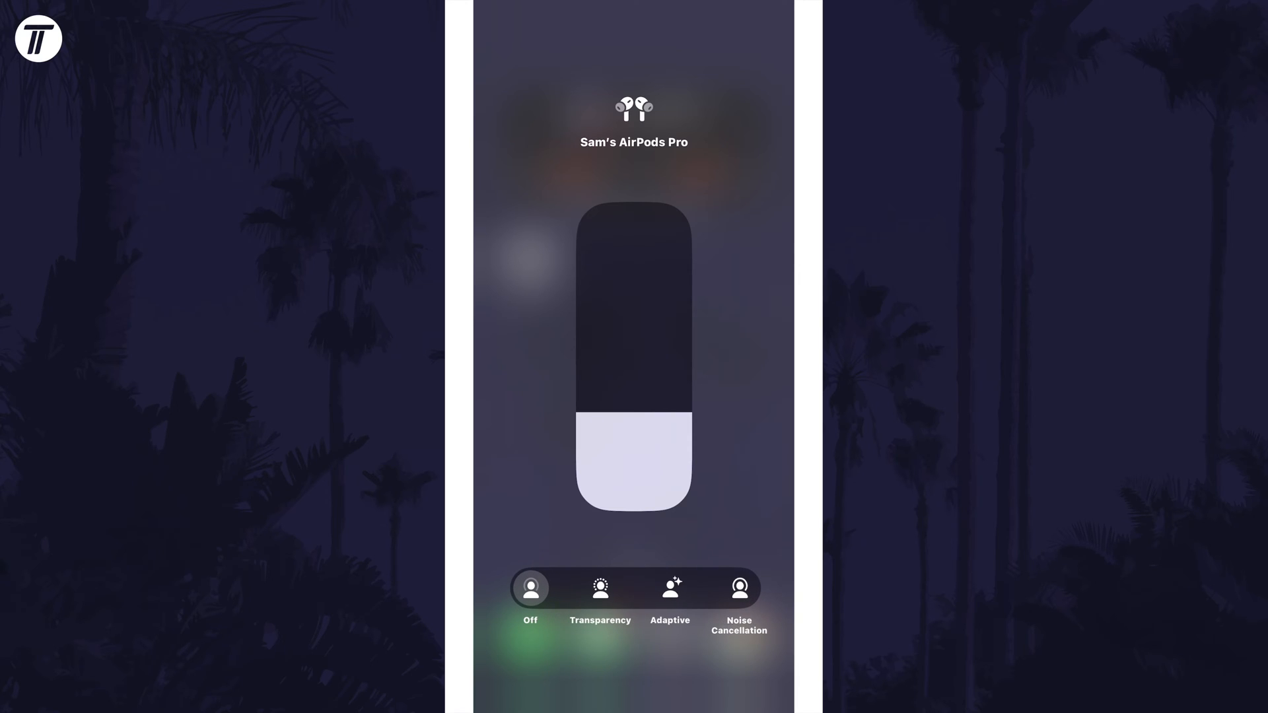
{"action": "left_click", "coordinate": [737, 588]}
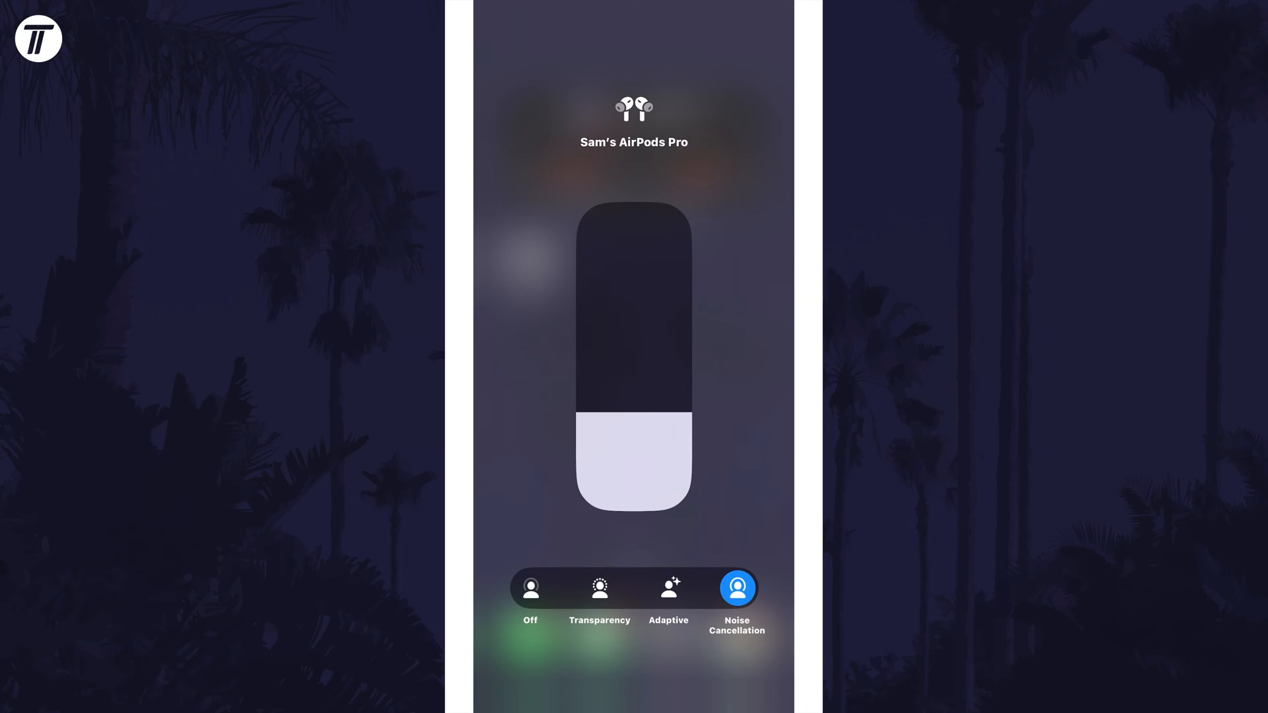
{"action": "left_click", "coordinate": [736, 586]}
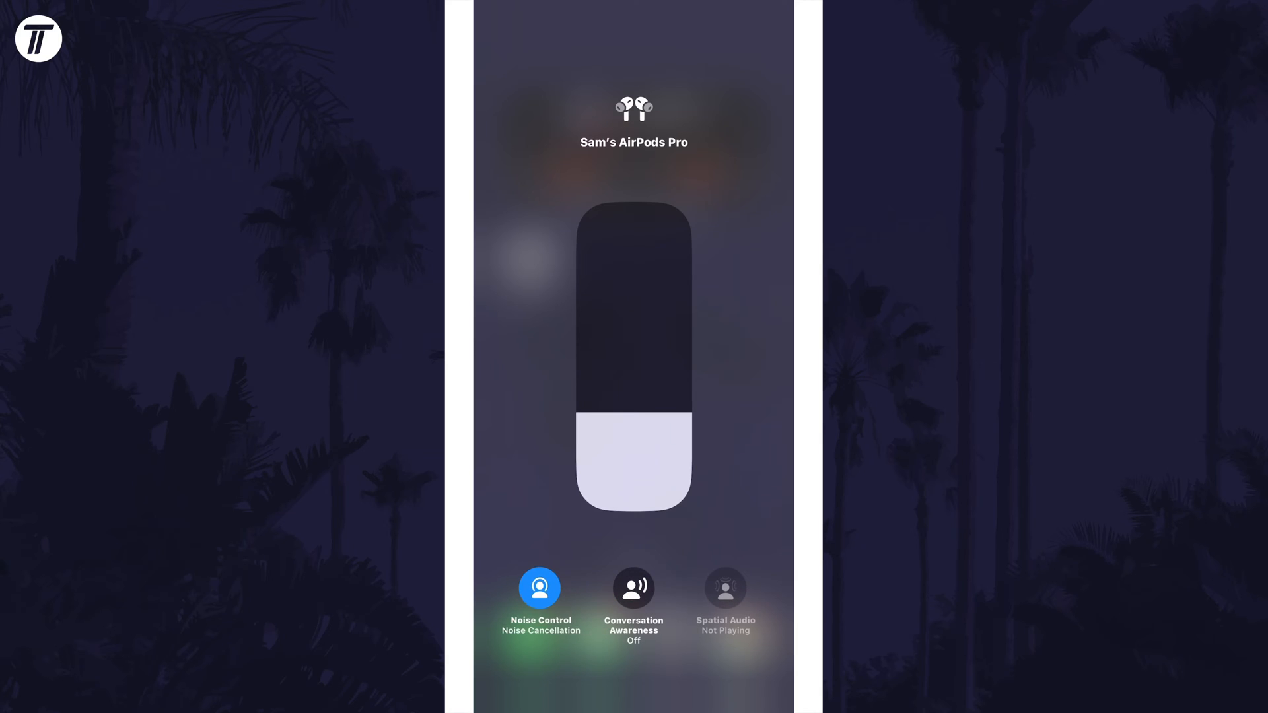
{"action": "left_click", "coordinate": [633, 588]}
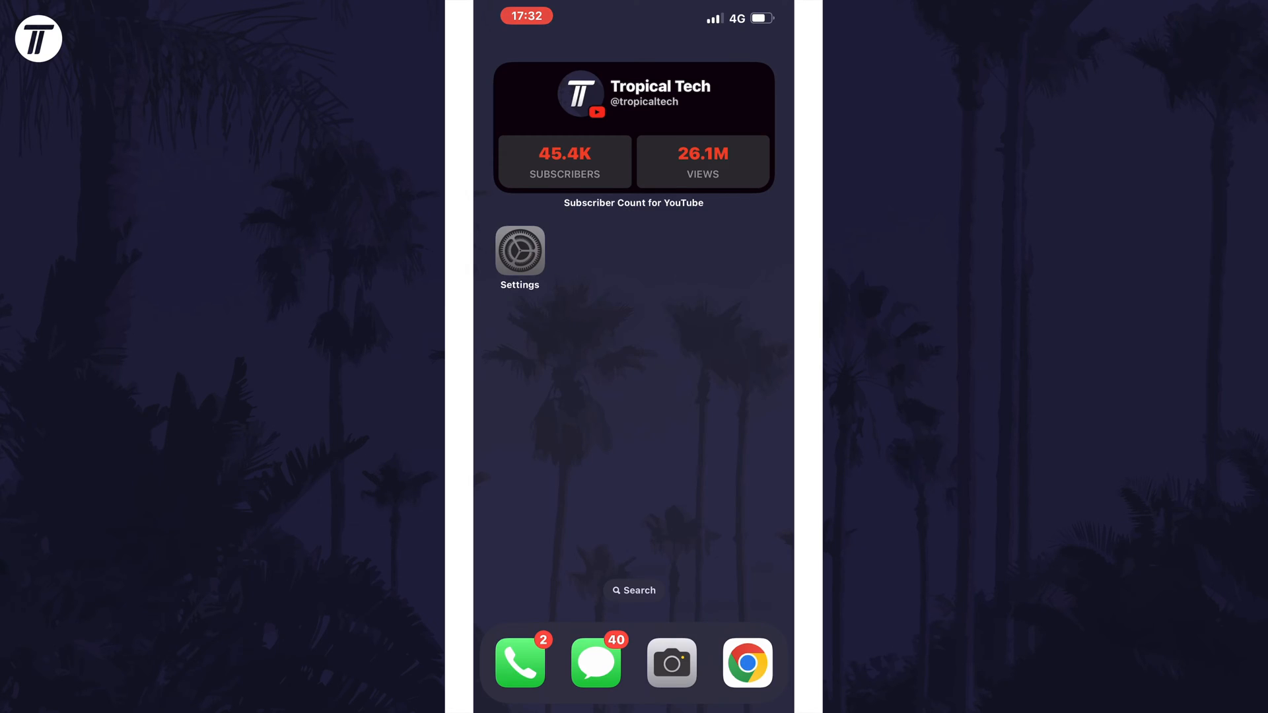
Step: Reach the AirPods Pro page in Settings, showing battery, Noise Cancellation and call controls
{"action": "left_click", "coordinate": [520, 251]}
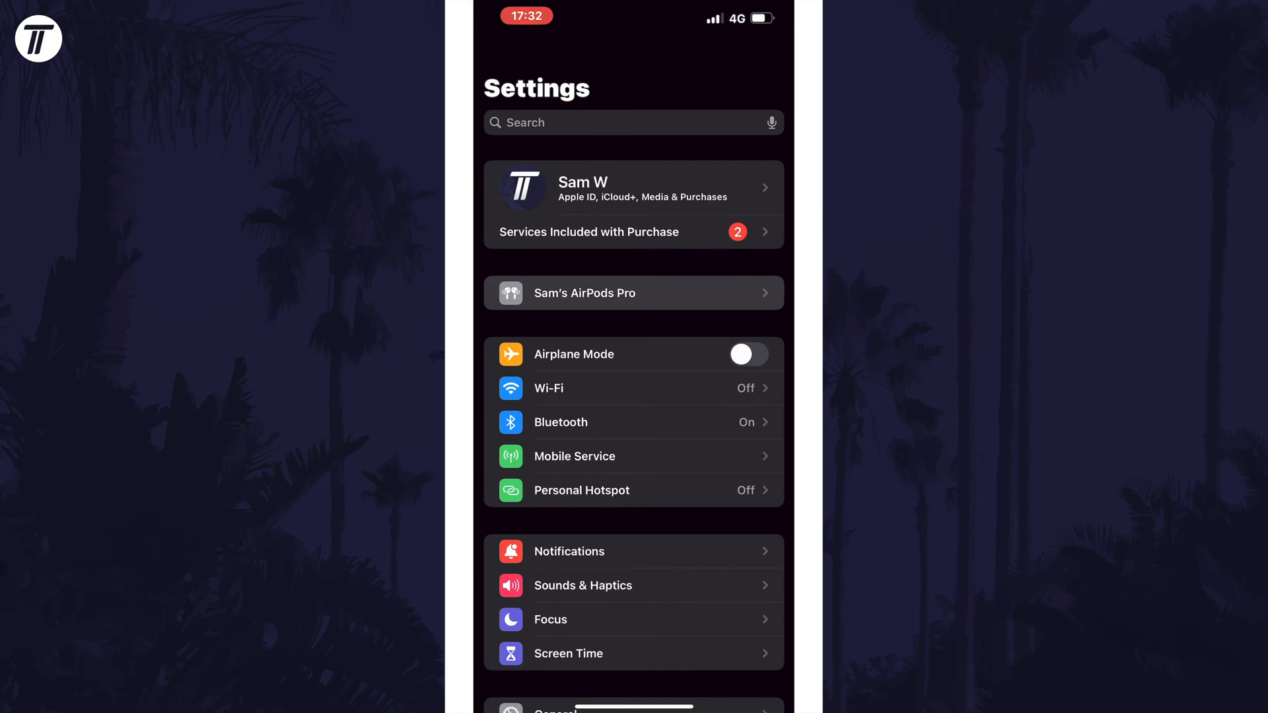
{"action": "left_click", "coordinate": [633, 293]}
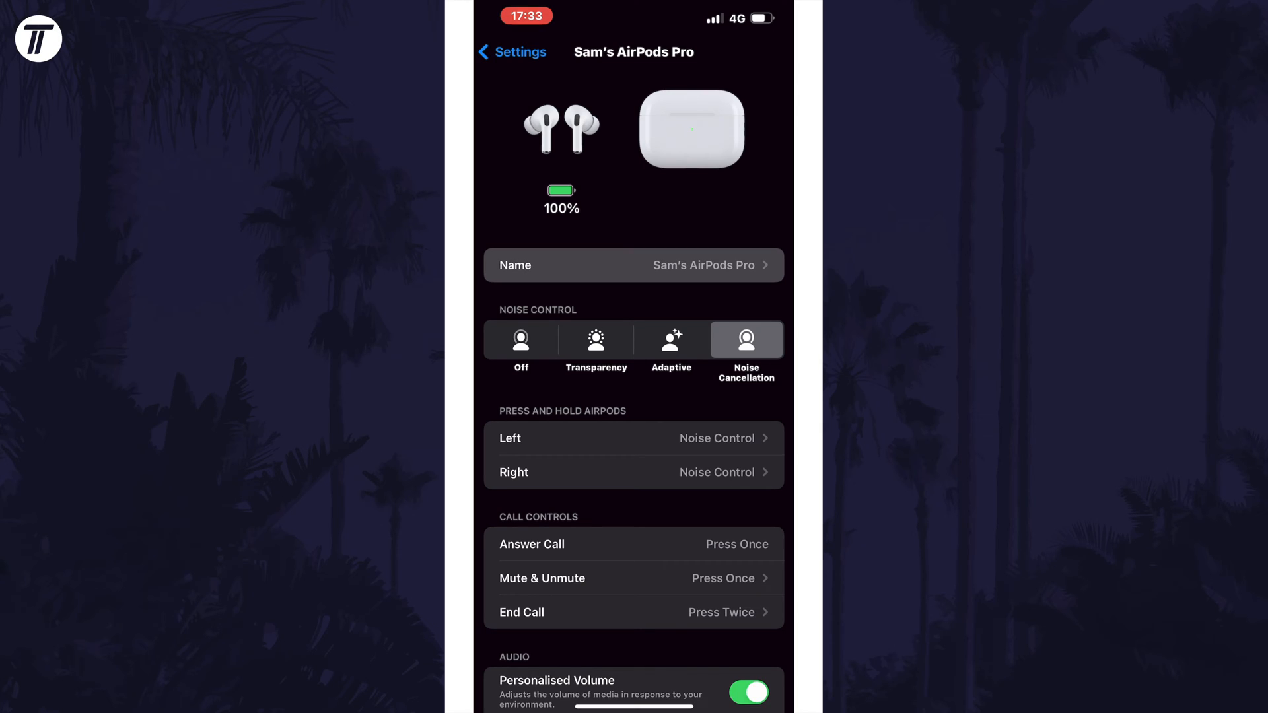
{"action": "left_click", "coordinate": [633, 266]}
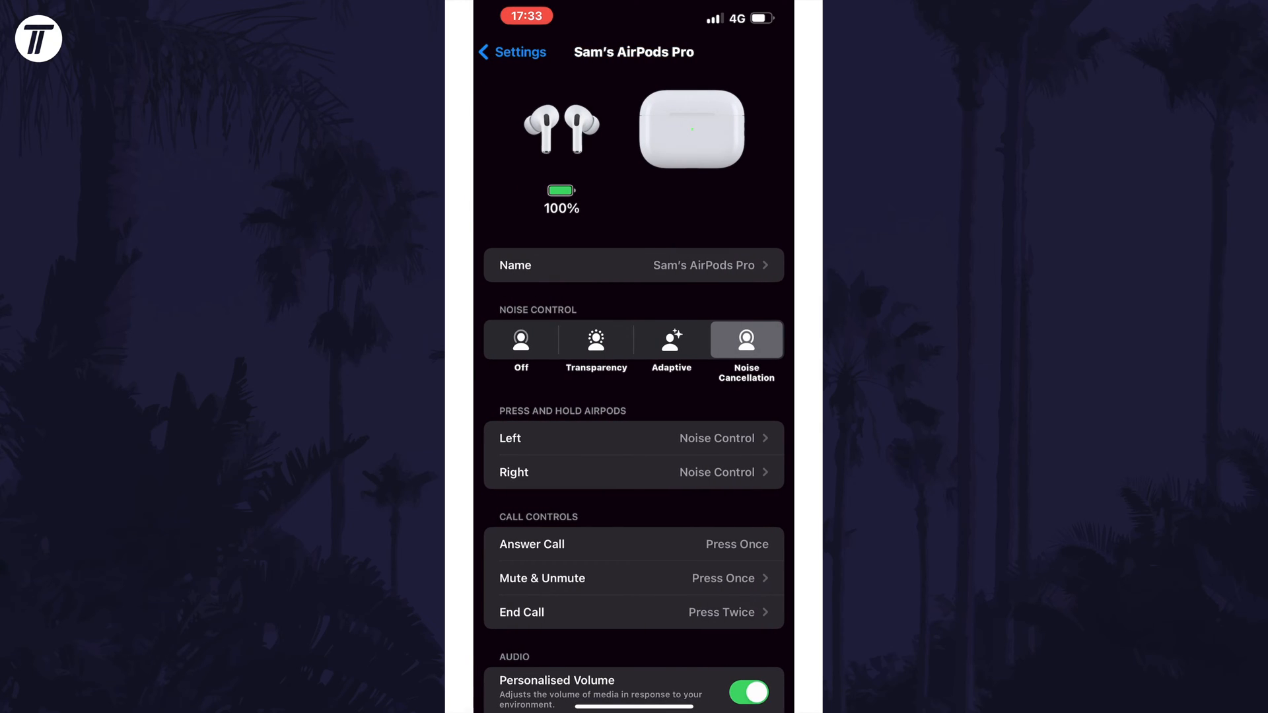
Step: Check the Mute & Unmute press option, then review the Audio, Spatial Audio and Find My sections
{"action": "scroll", "scroll_direction": "up", "scroll_amount": 3}
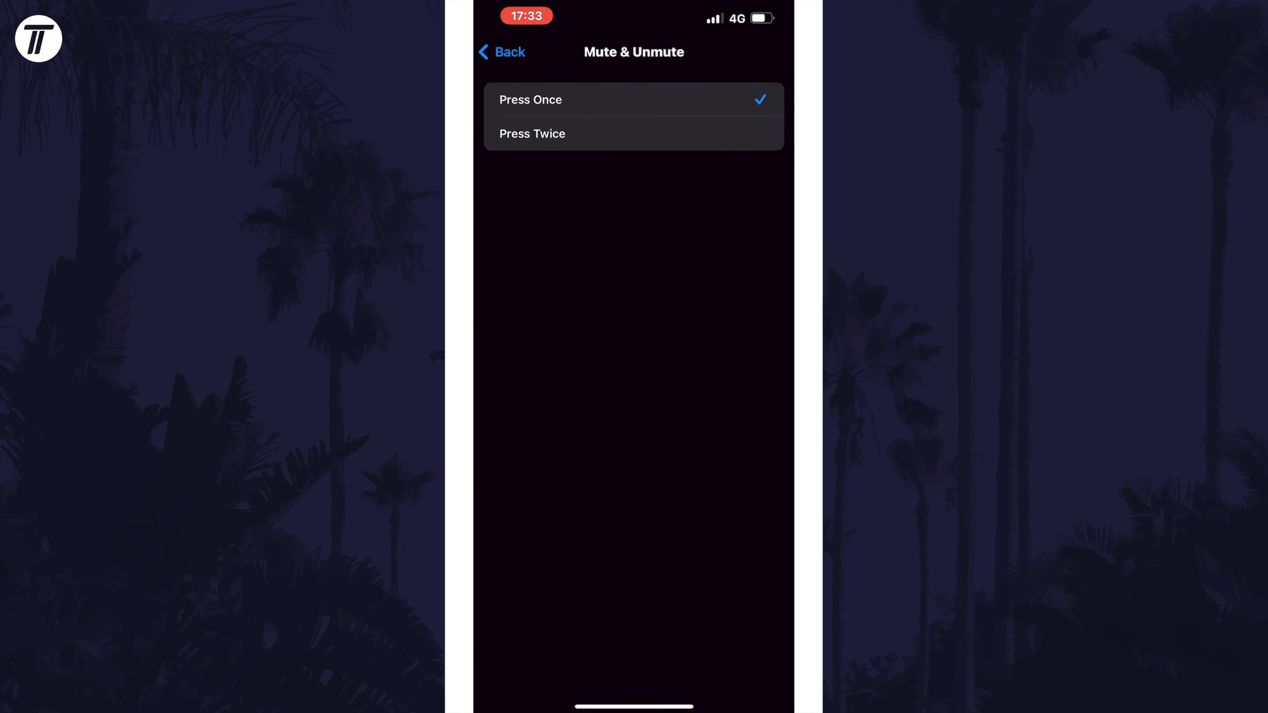
{"action": "left_click", "coordinate": [502, 51]}
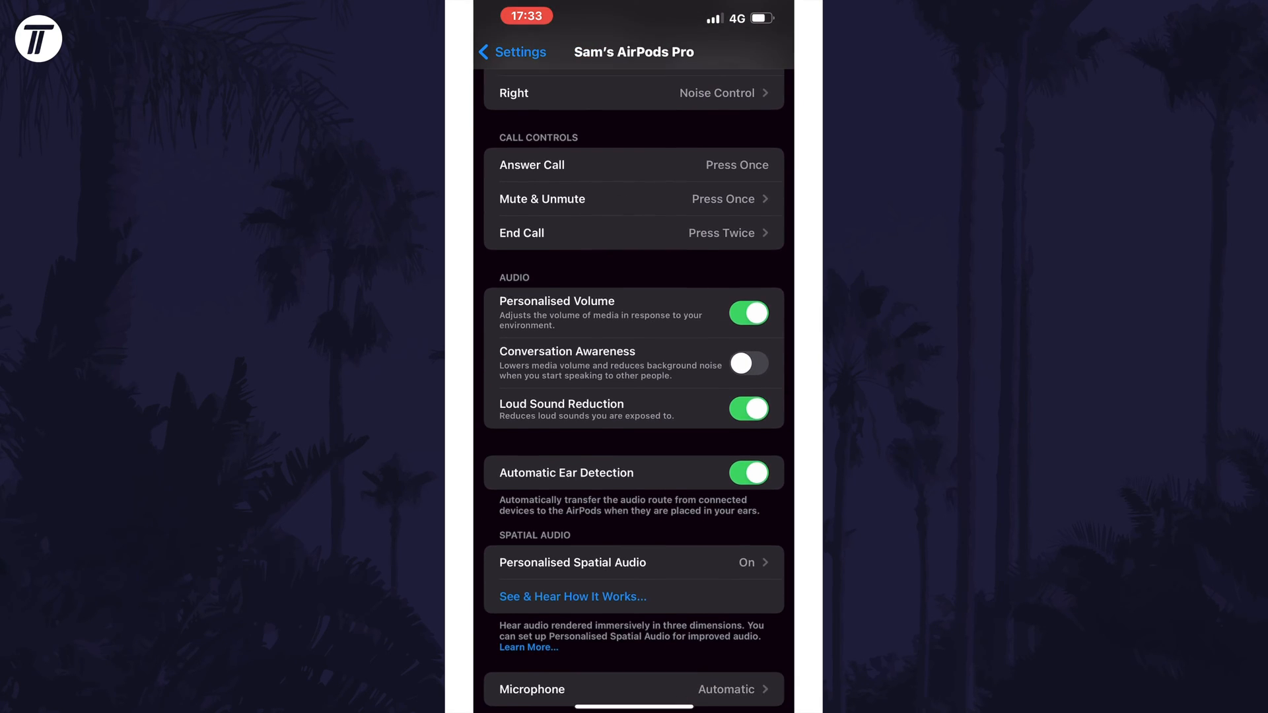
{"action": "scroll", "scroll_direction": "down", "scroll_amount": 3}
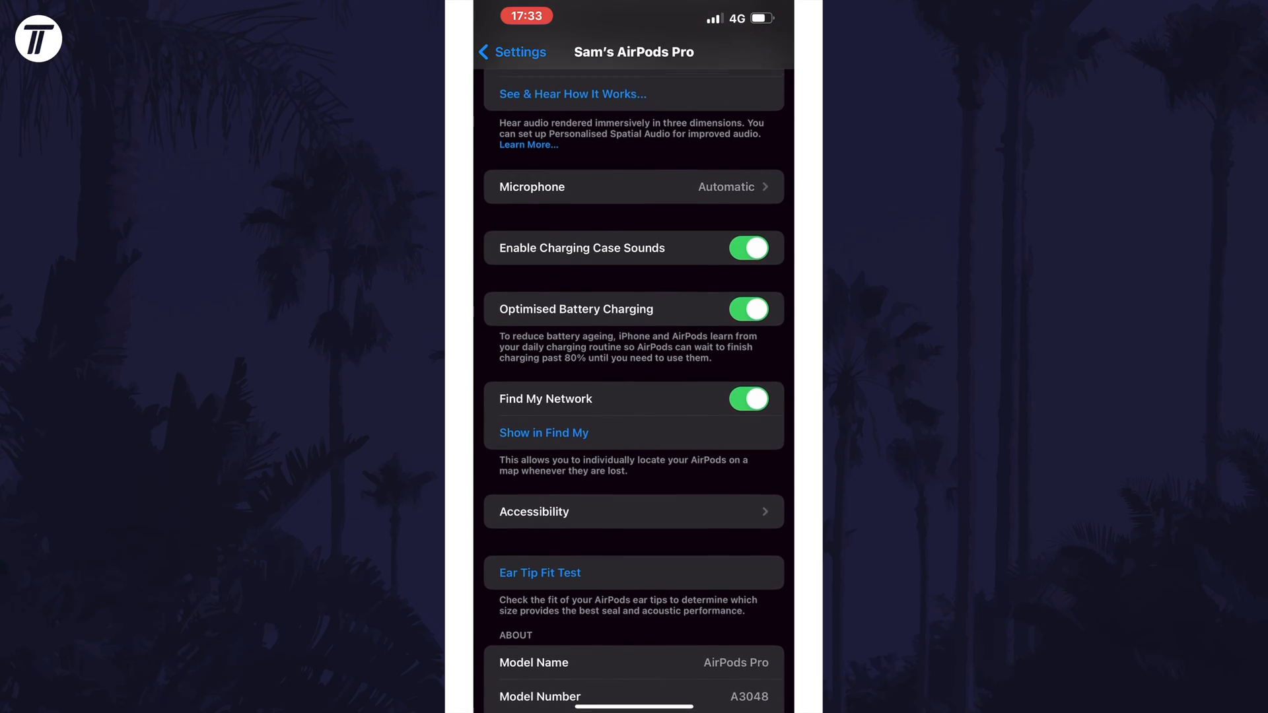
{"action": "scroll", "scroll_direction": "up", "scroll_amount": 3}
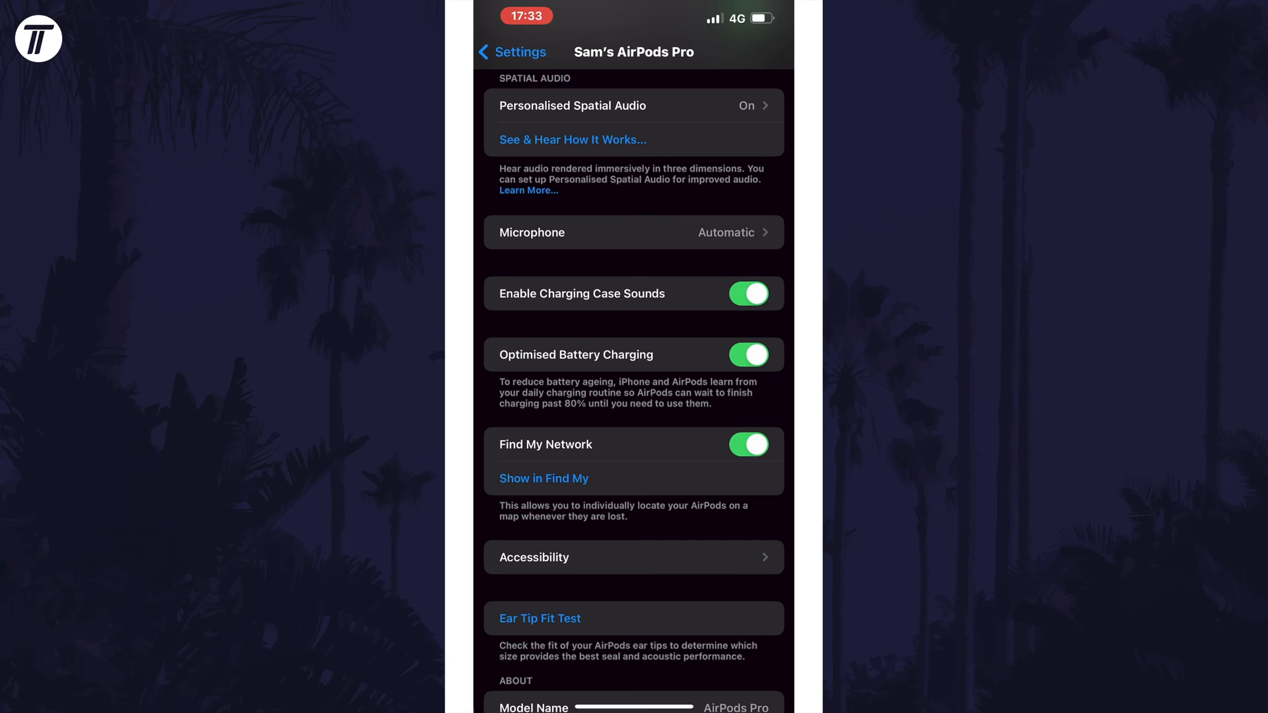
{"action": "scroll", "scroll_direction": "up", "scroll_amount": 3}
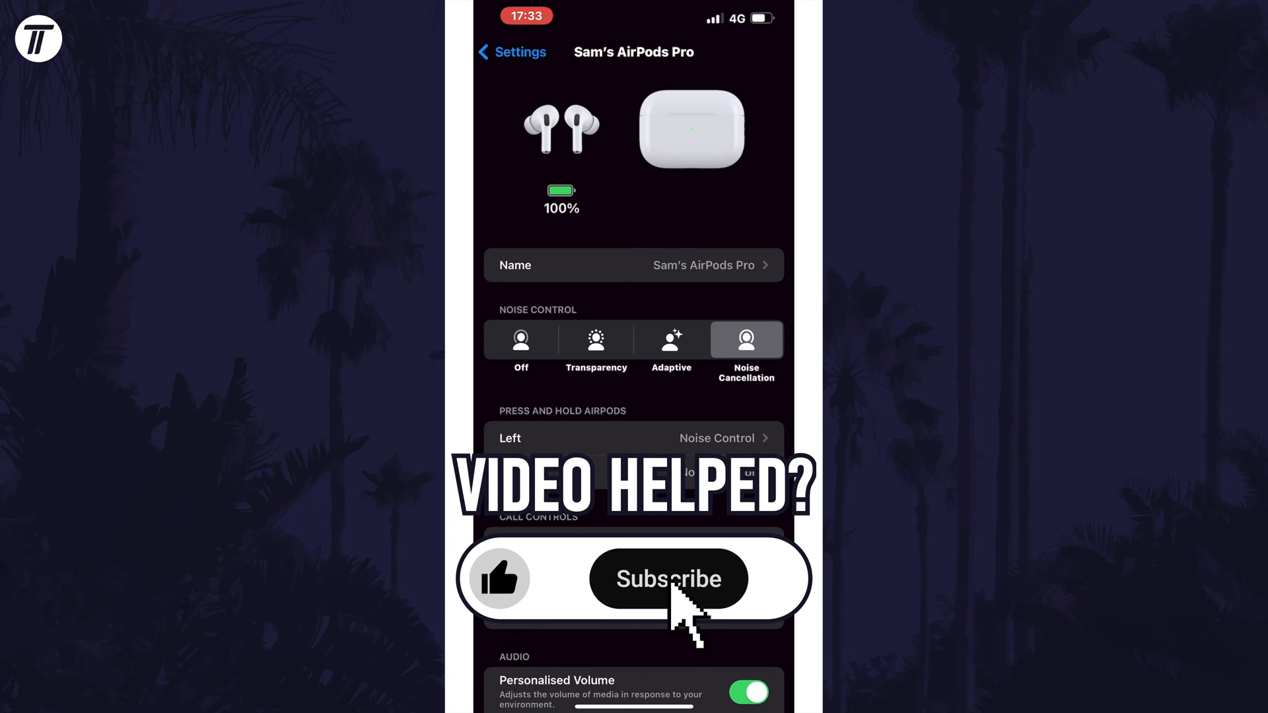
{"action": "left_click", "coordinate": [668, 578]}
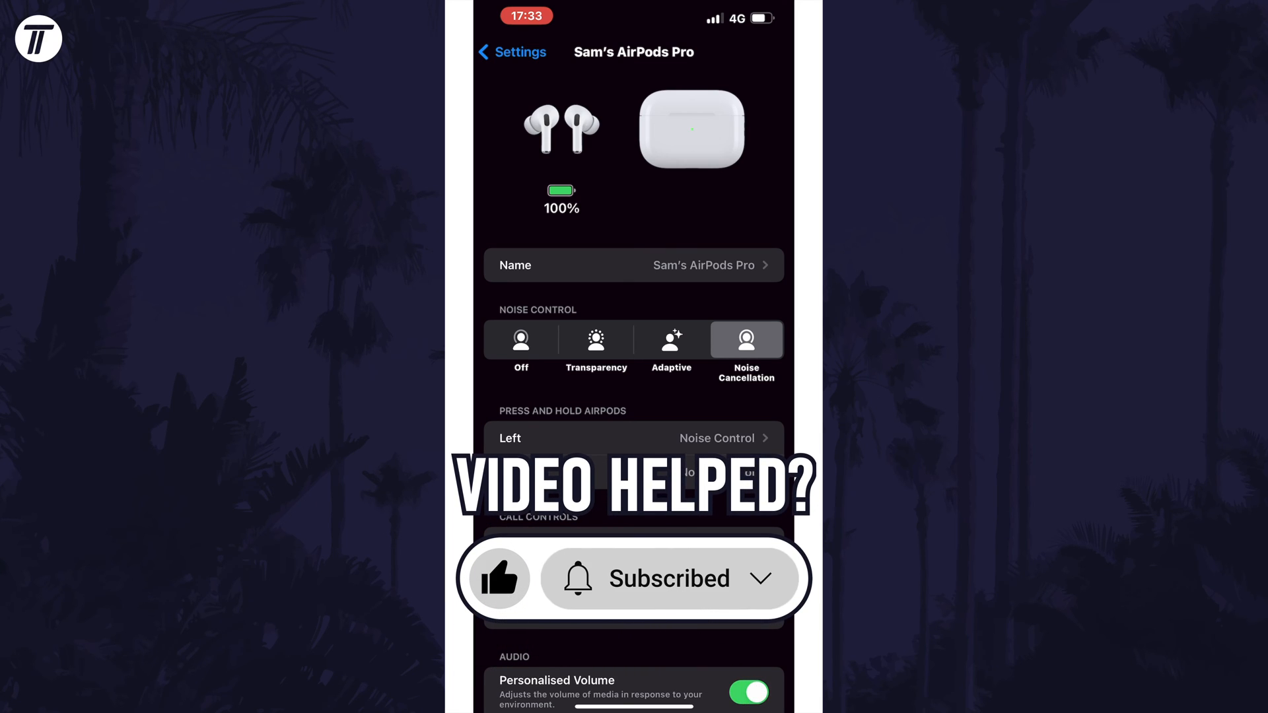